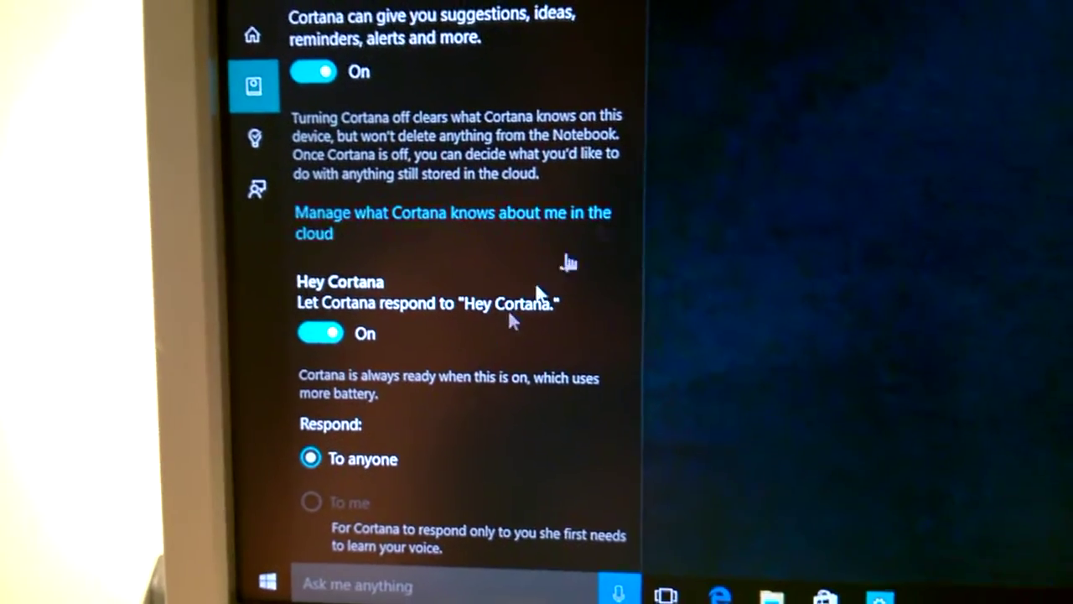
Choose Learn my voice under the Respond options to reach the Hey Cortana training intro.
{"action": "scroll", "scroll_direction": "down", "scroll_amount": 3}
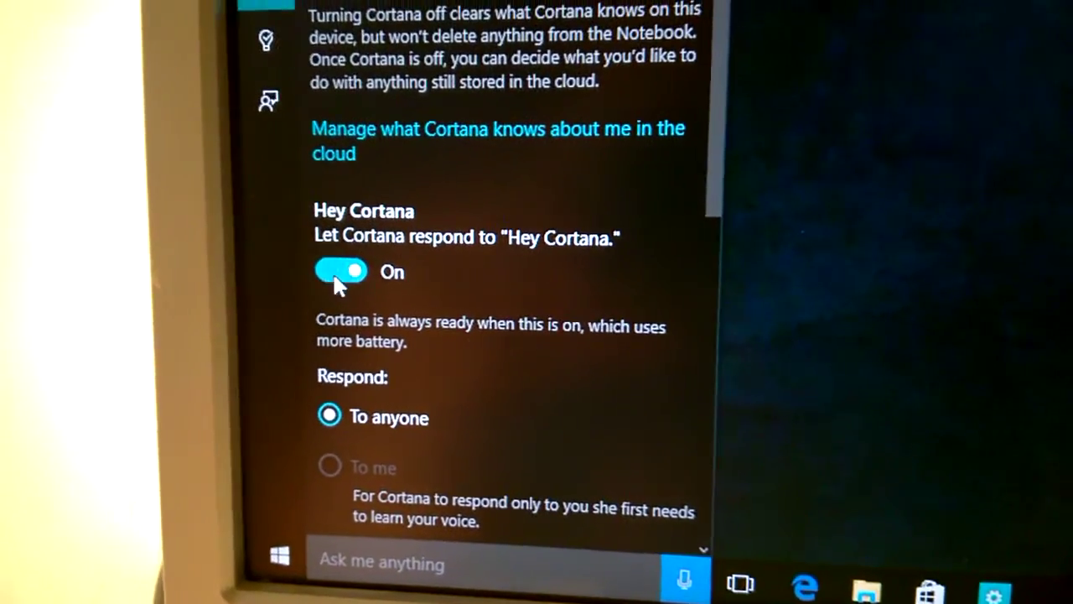
{"action": "scroll", "scroll_direction": "down", "scroll_amount": 3}
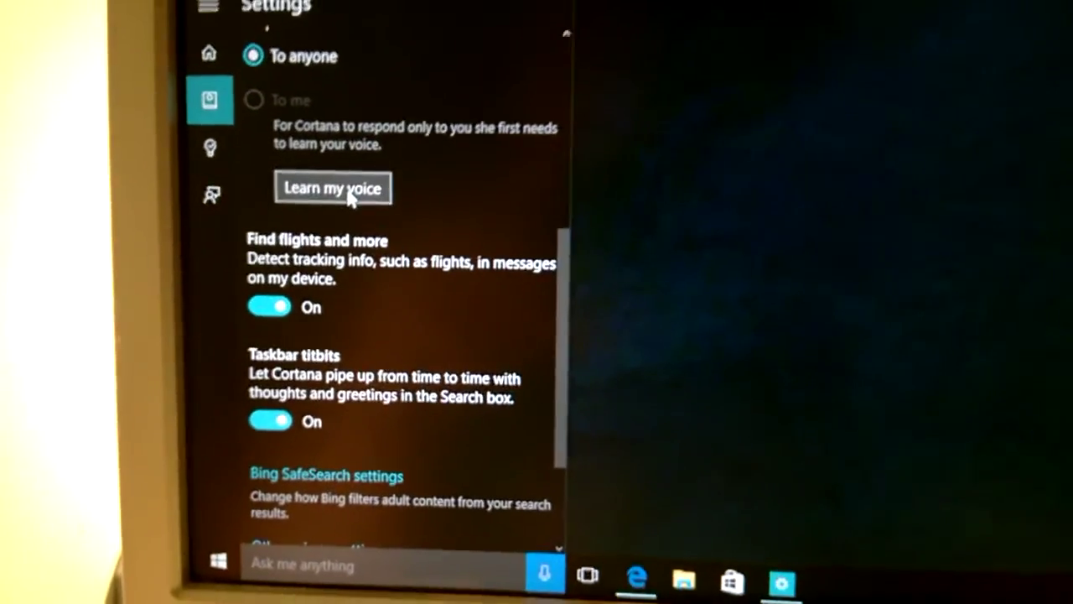
{"action": "left_click", "coordinate": [332, 187]}
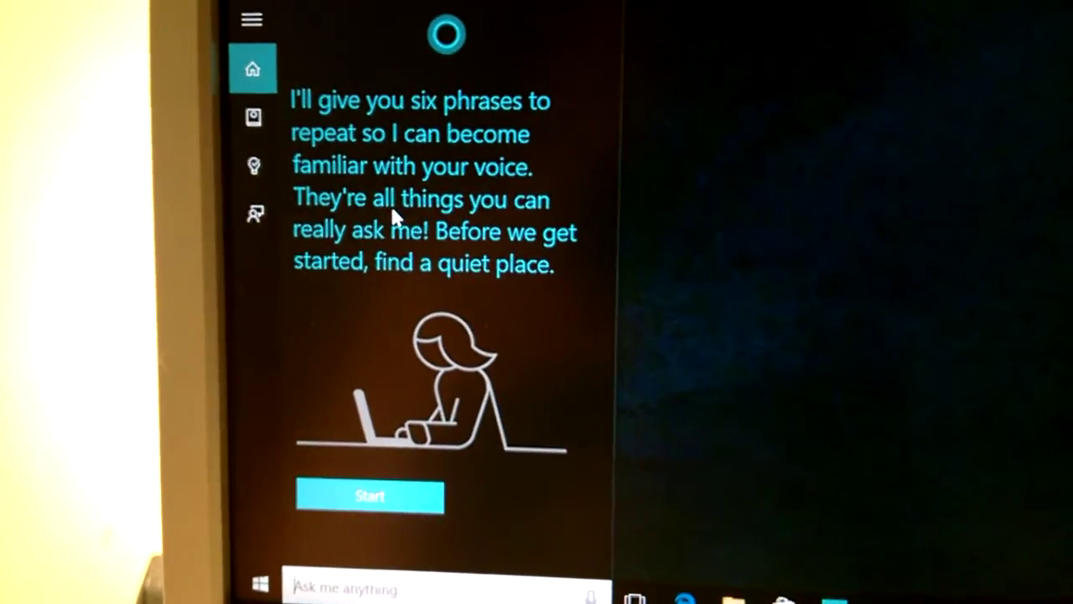
{"action": "mouse_move", "coordinate": [628, 188]}
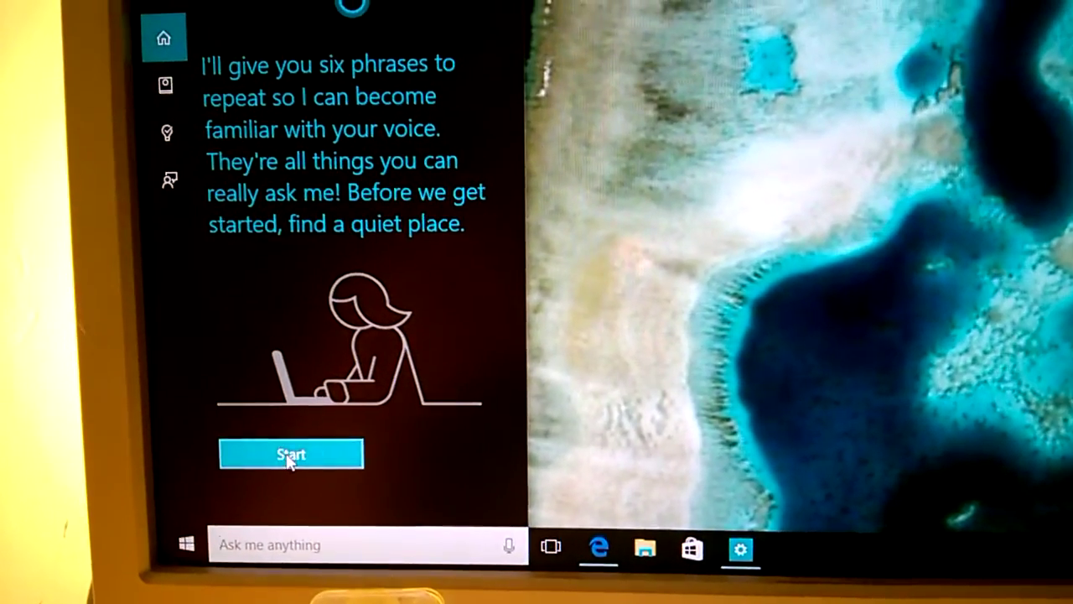
Start the six-phrase training and repeat the displayed phrases aloud.
{"action": "left_click", "coordinate": [292, 453]}
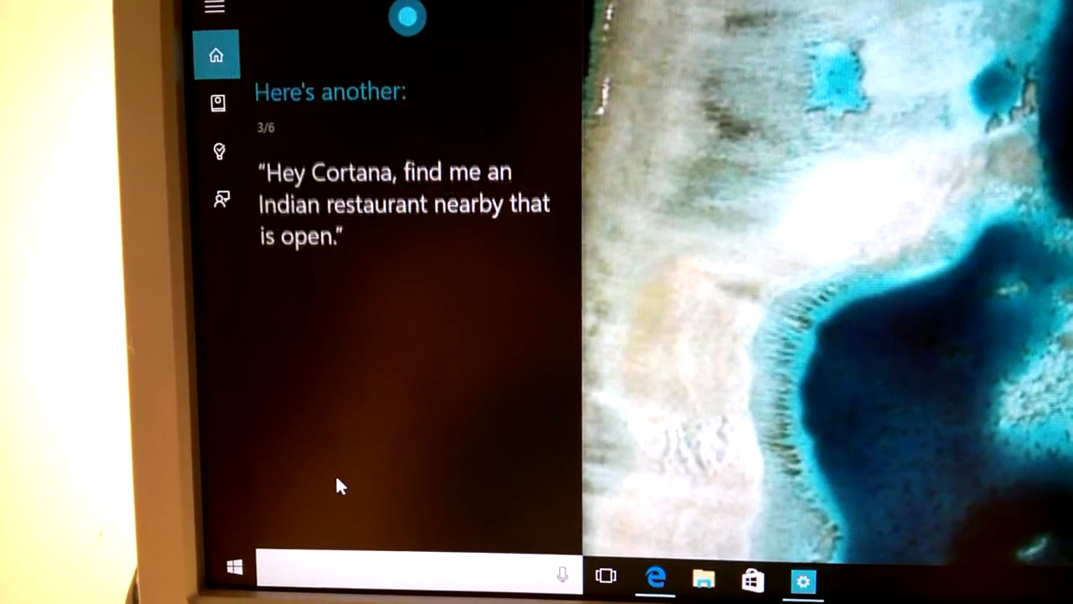
{"action": "left_click", "coordinate": [562, 574]}
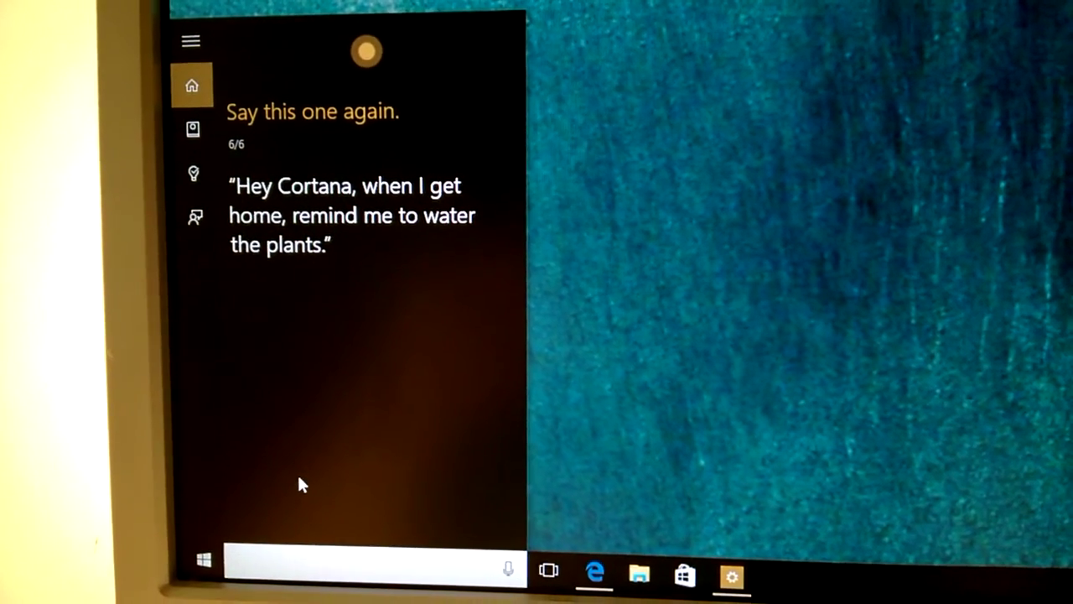
Say the sixth phrase again, leaving 'turner vicnvbgb' transcribed in the search box.
{"action": "type", "text": "turner vicnvbgb"}
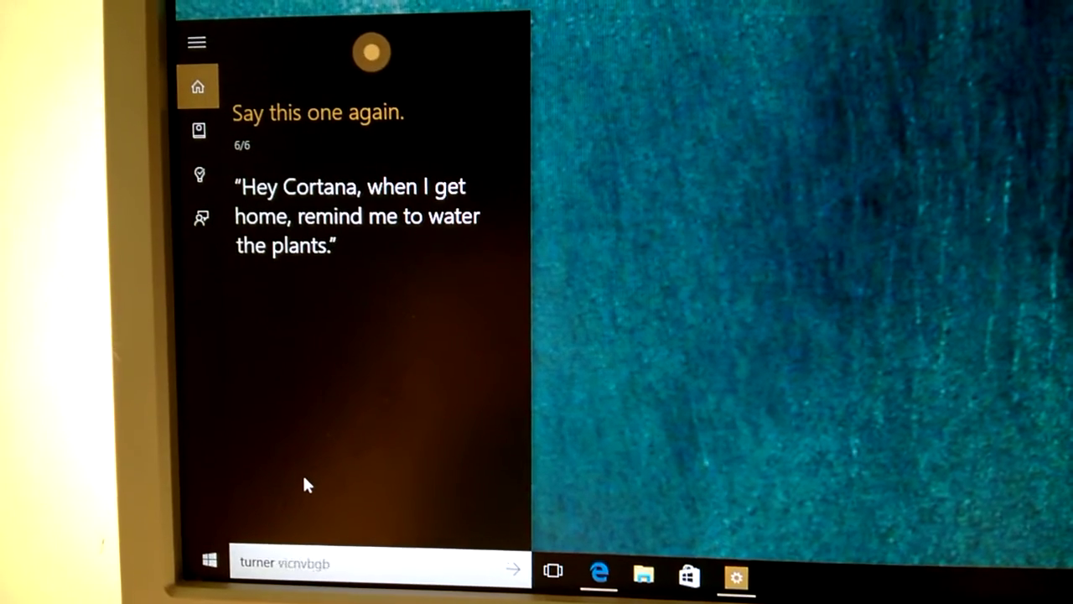